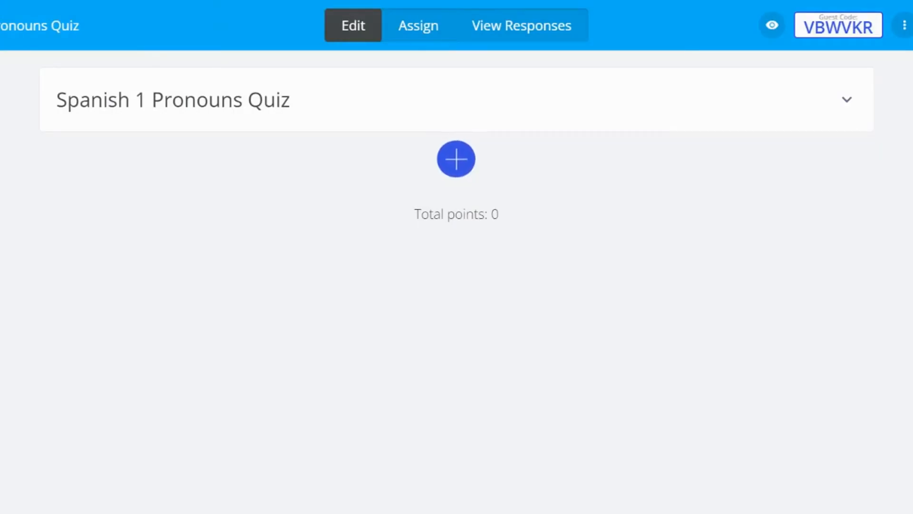
# Step: Add a blank Inline Choice question as item 1 of the quiz
pyautogui.click(456, 158)
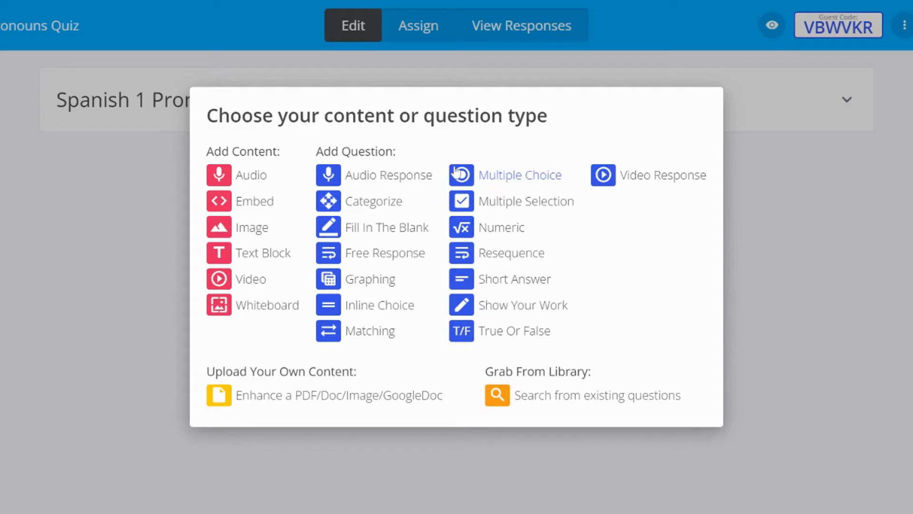
pyautogui.moveTo(379, 304)
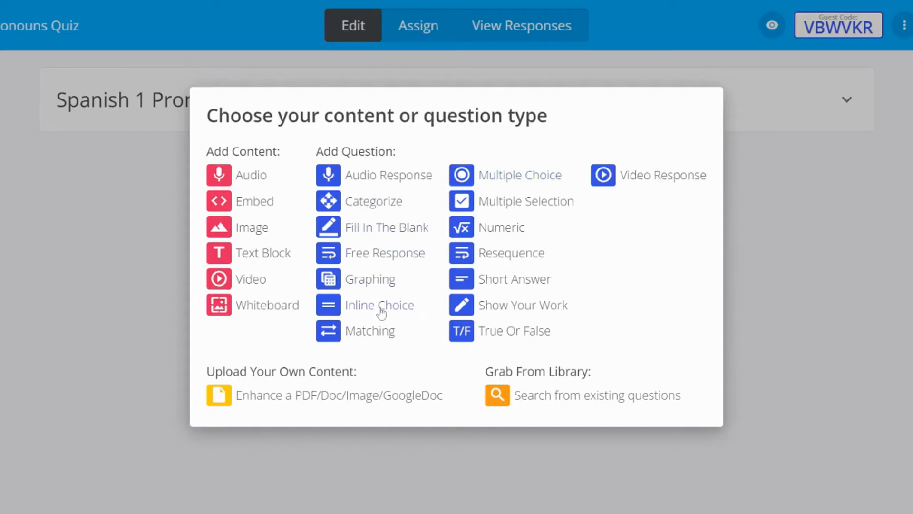
pyautogui.click(379, 305)
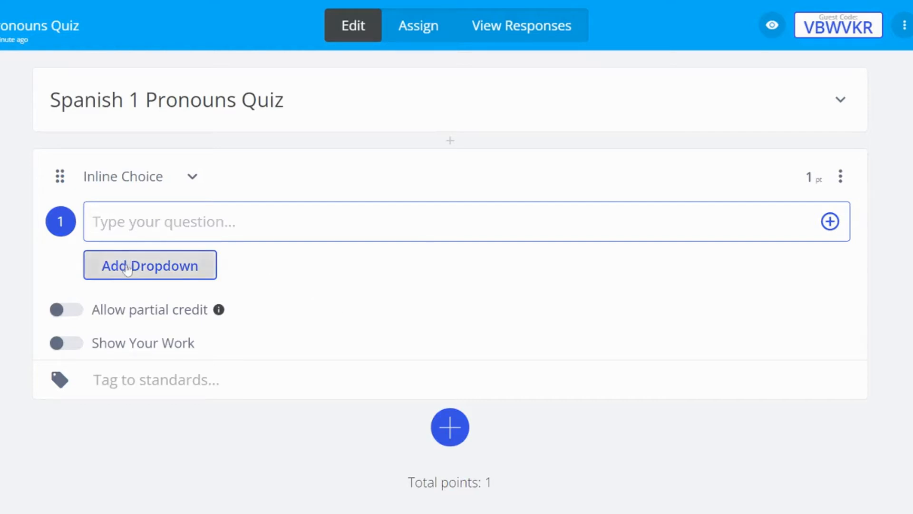
# Step: Add a dropdown with options yo, estoy, él, ella, marking yo correct
pyautogui.click(150, 265)
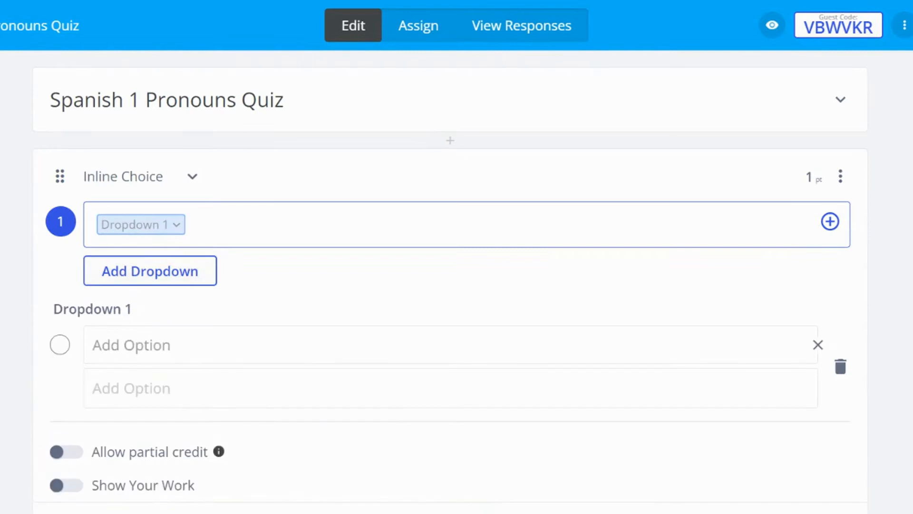
pyautogui.write('yo')
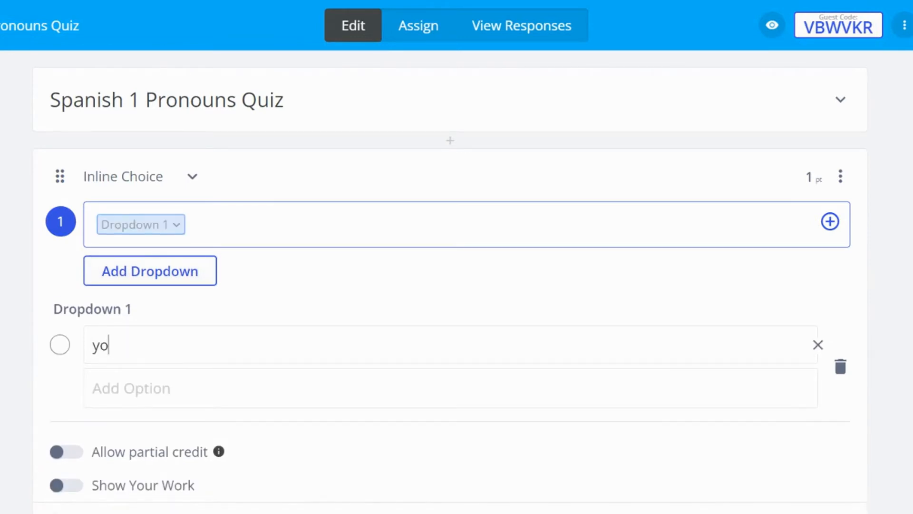
pyautogui.write('estoy')
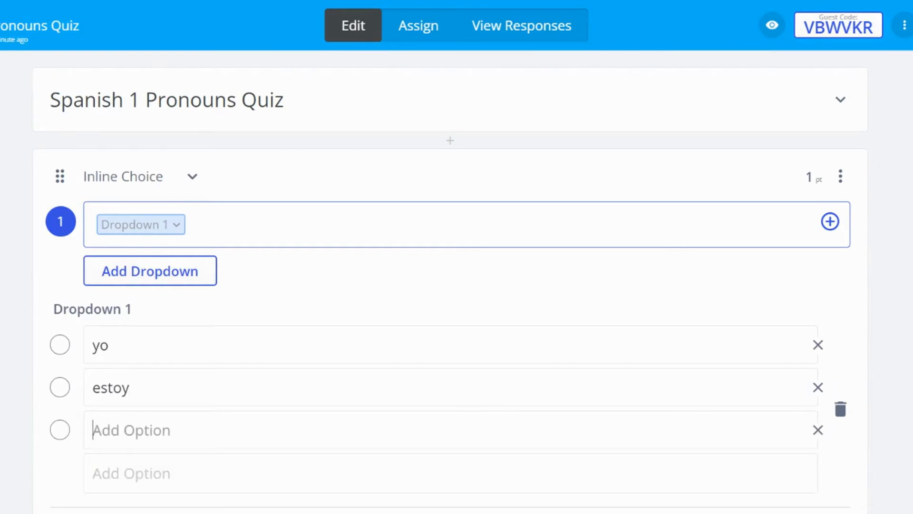
pyautogui.write('él')
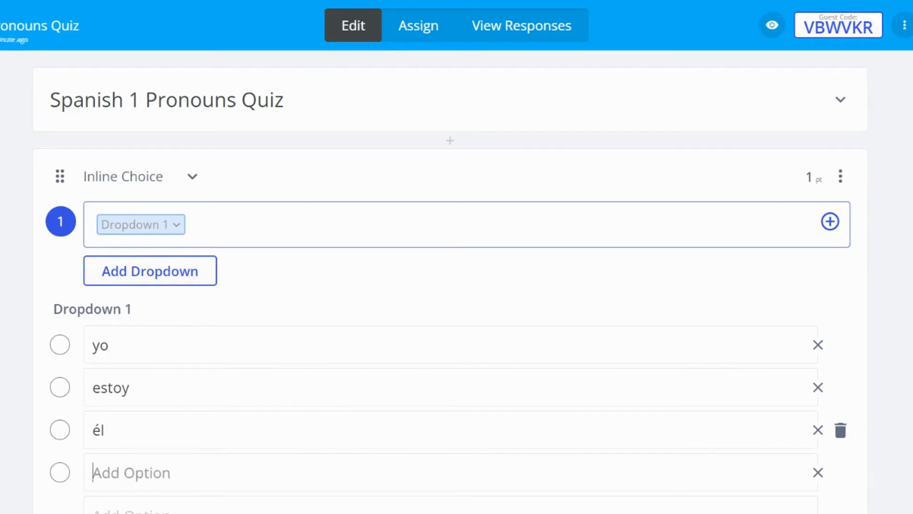
pyautogui.write('ella')
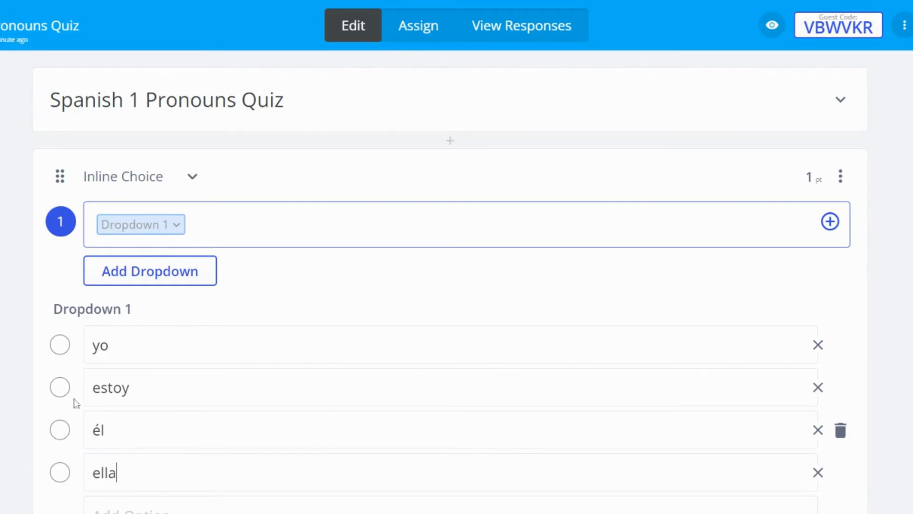
pyautogui.click(59, 345)
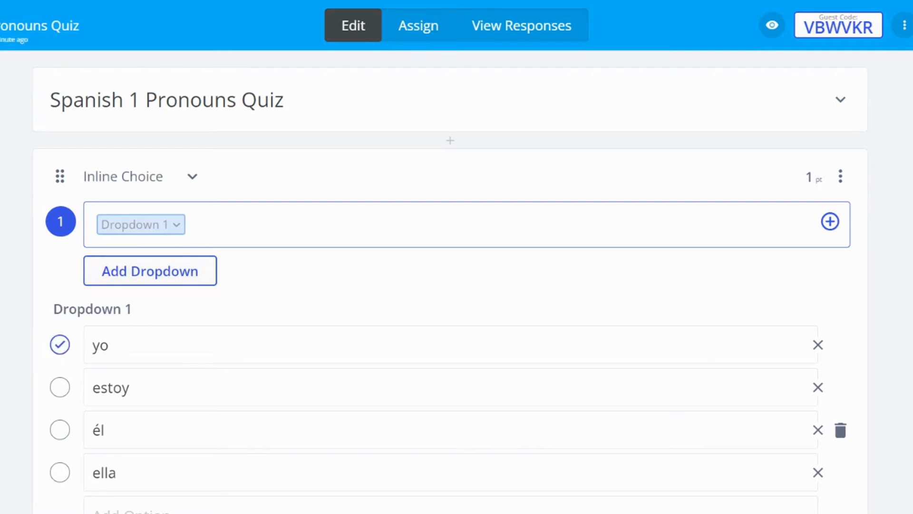
# Step: Type 'estoy con mi familia.' after Dropdown 1, removing the extra Dropdown 2
pyautogui.write('estoy con m')
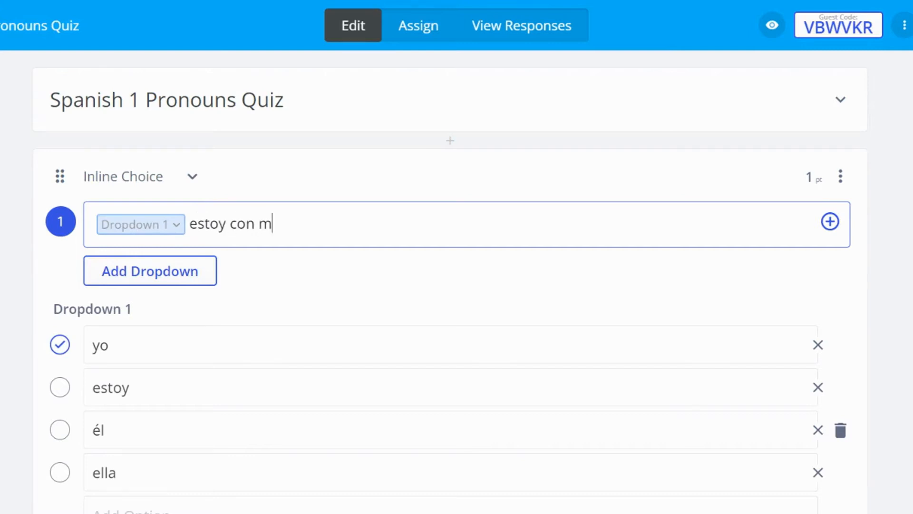
pyautogui.write('i familia')
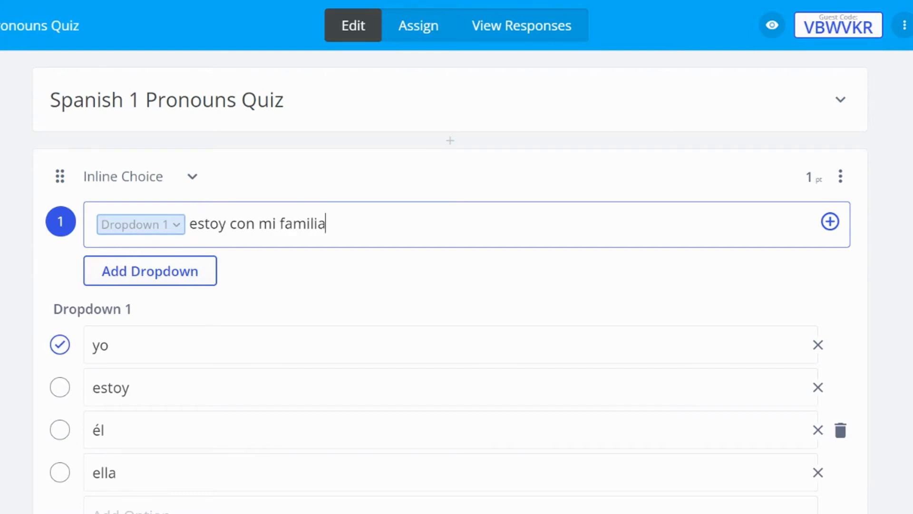
pyautogui.write(',')
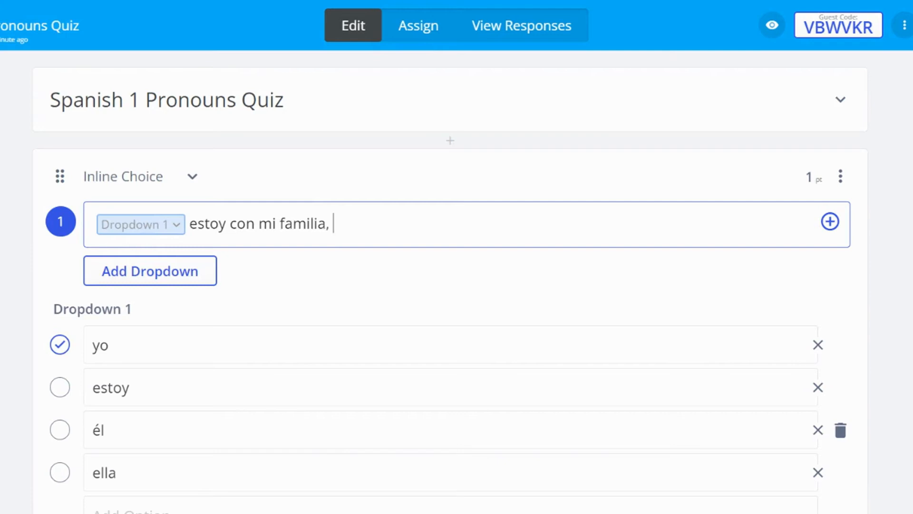
pyautogui.click(150, 270)
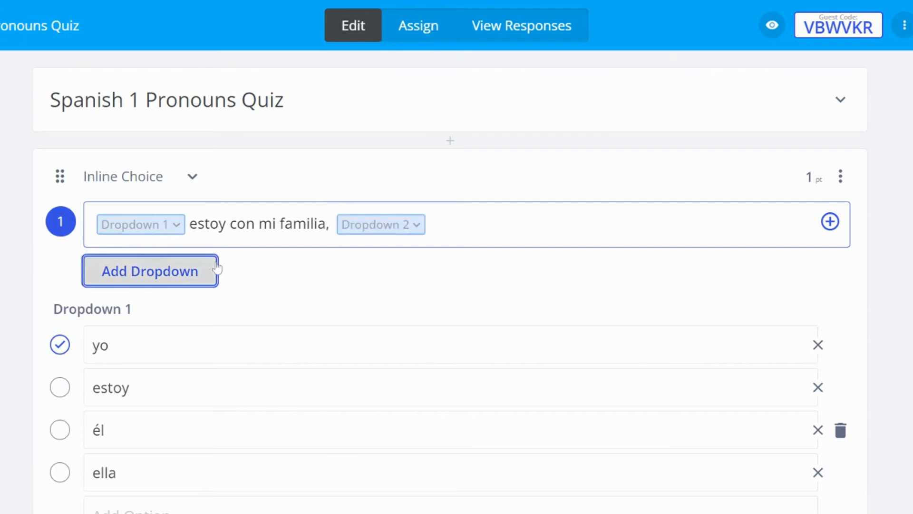
pyautogui.scroll(-3)
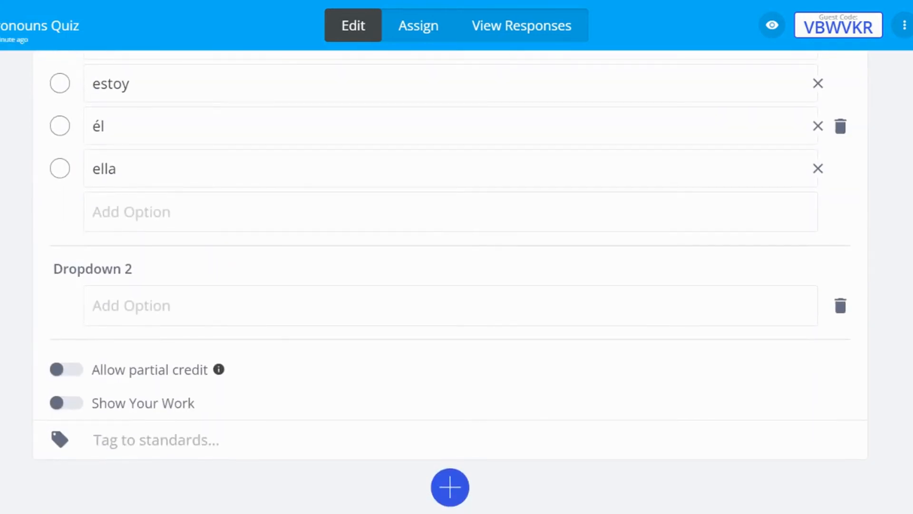
pyautogui.scroll(3)
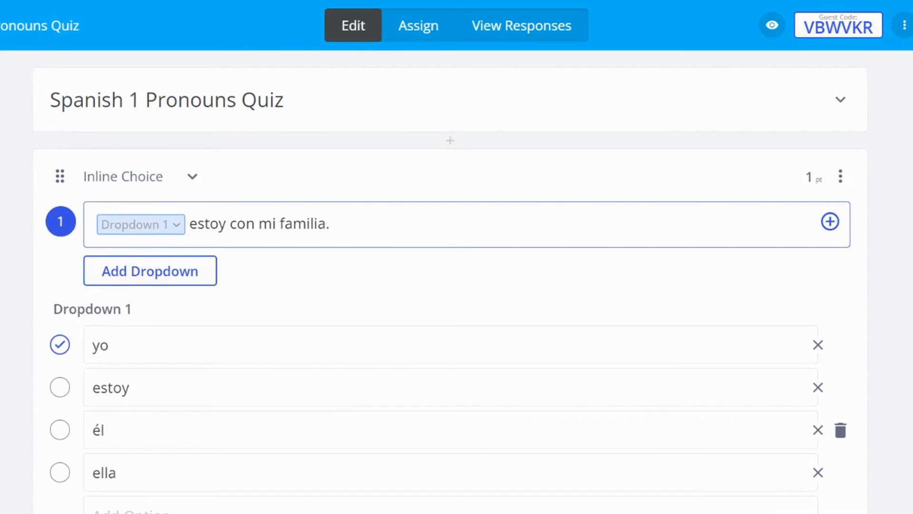
pyautogui.click(326, 224)
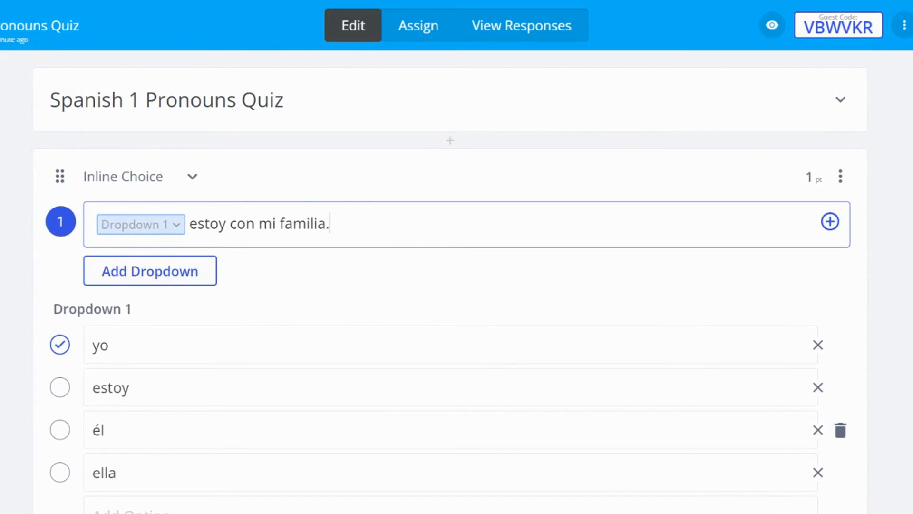
# Step: Enable Allow partial credit on question 1 and open the student preview
pyautogui.scroll(-3)
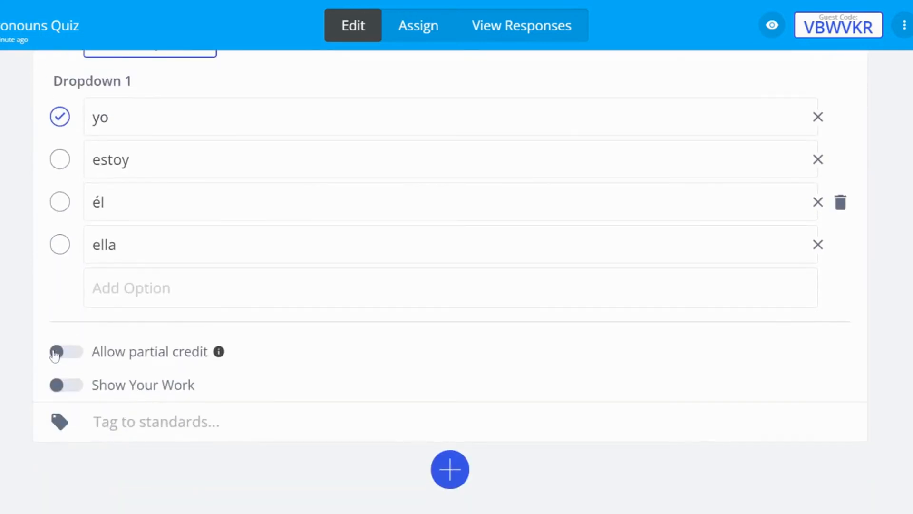
pyautogui.click(65, 352)
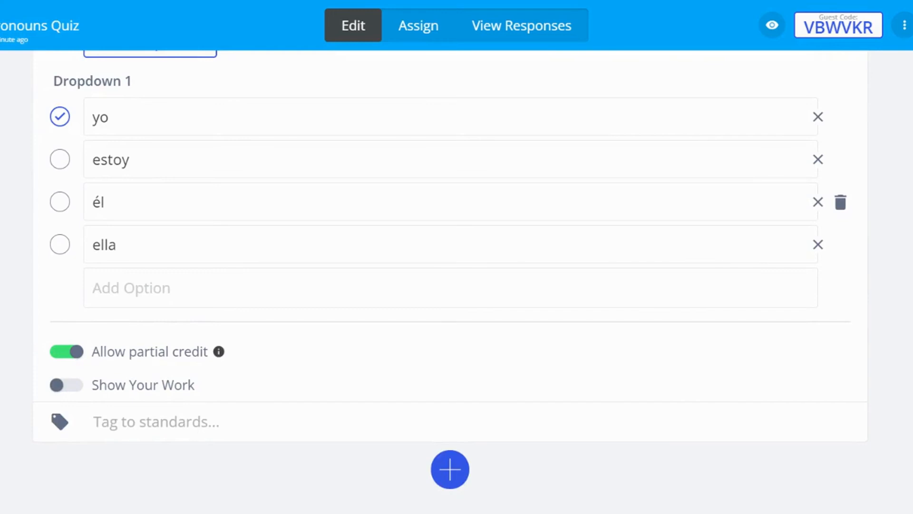
pyautogui.click(66, 351)
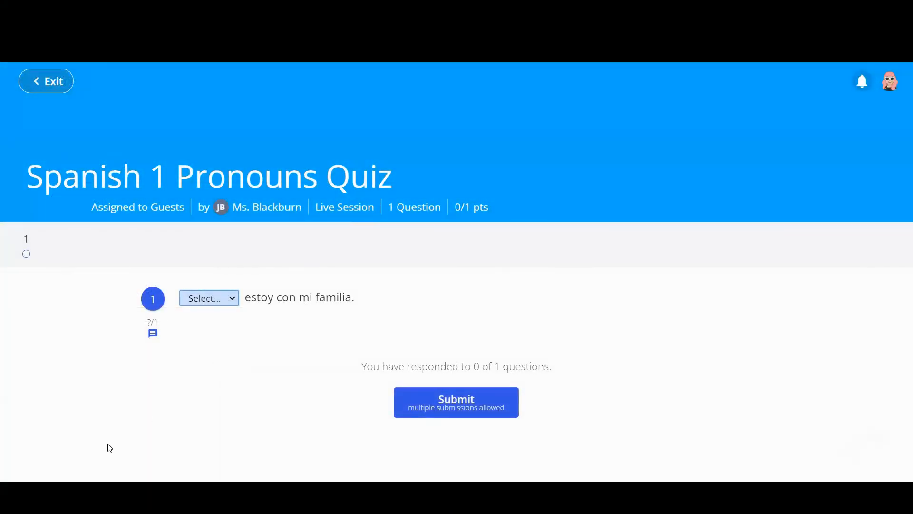
pyautogui.moveTo(68, 470)
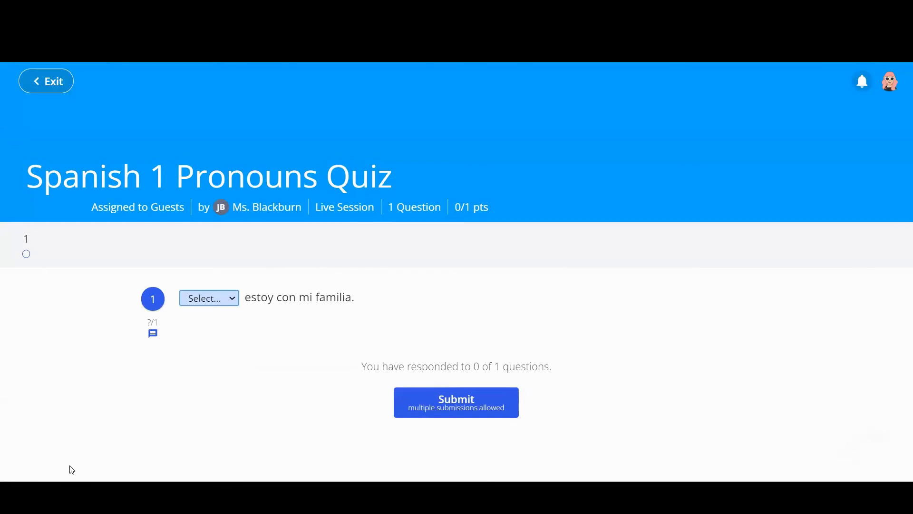
pyautogui.moveTo(167, 386)
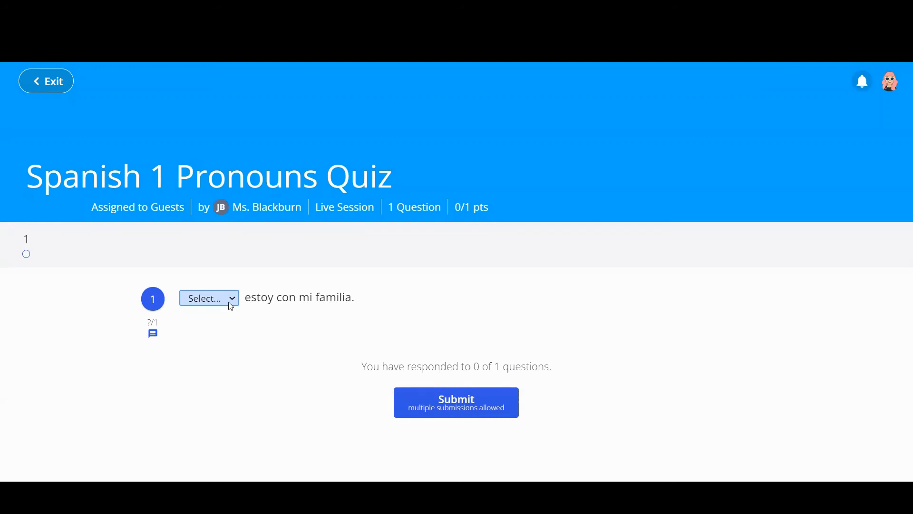
# Step: Choose yo in the preview dropdown before 'estoy con mi familia.'
pyautogui.click(208, 298)
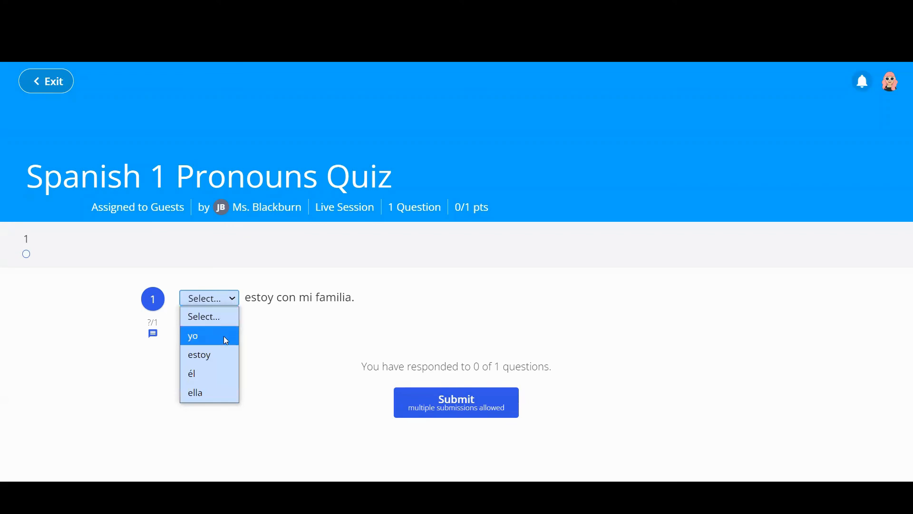
pyautogui.click(192, 336)
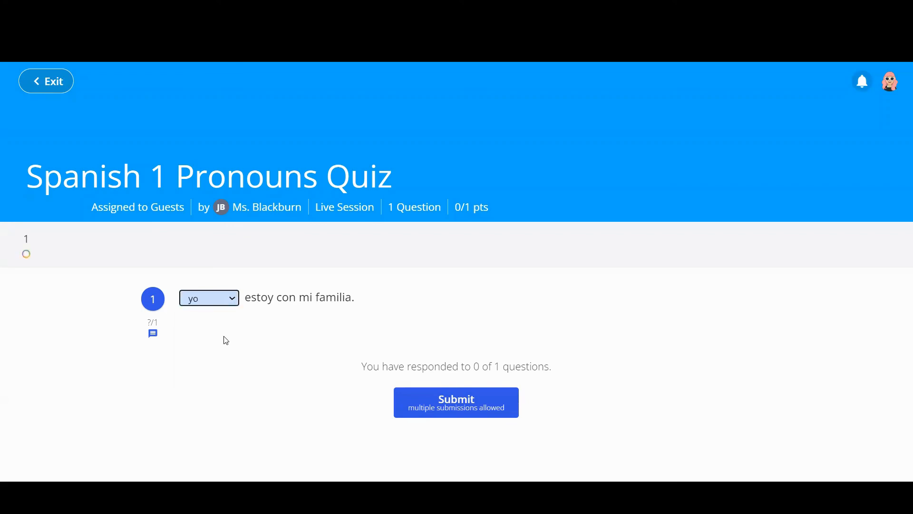